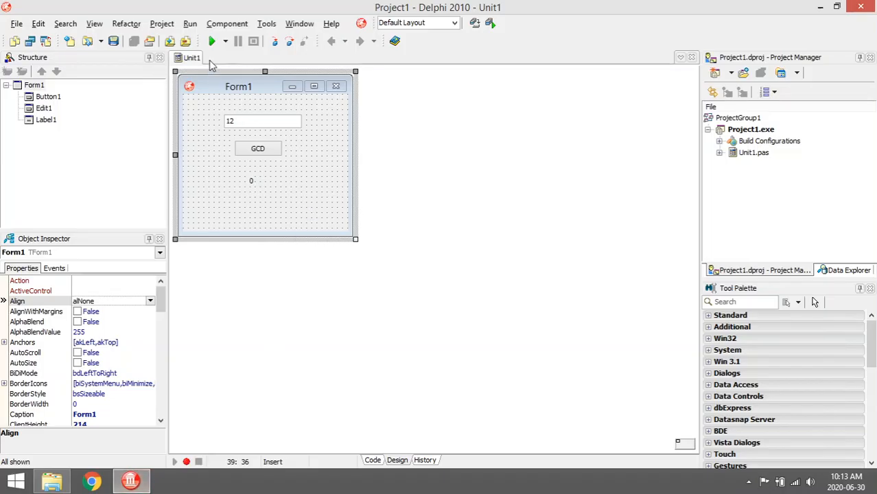
Step: Run the divisor form, getting 6 for 12 and 1 for 5
{"action": "left_click", "coordinate": [212, 41]}
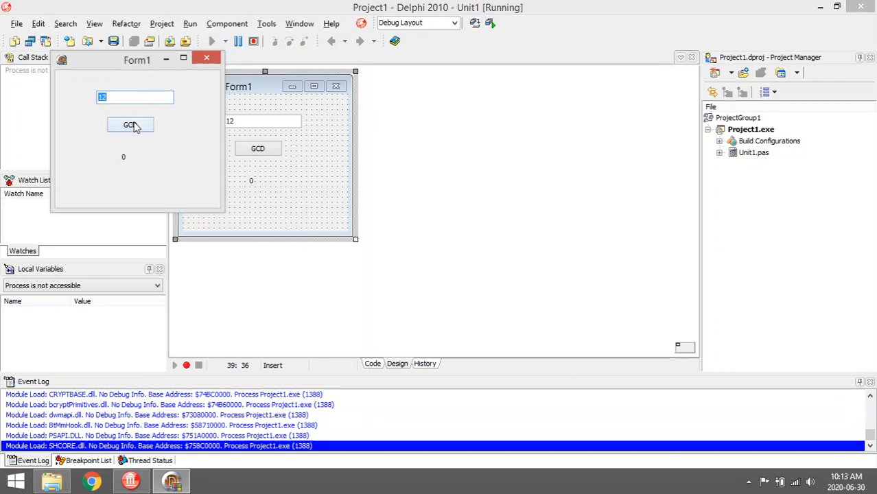
{"action": "left_click", "coordinate": [129, 124]}
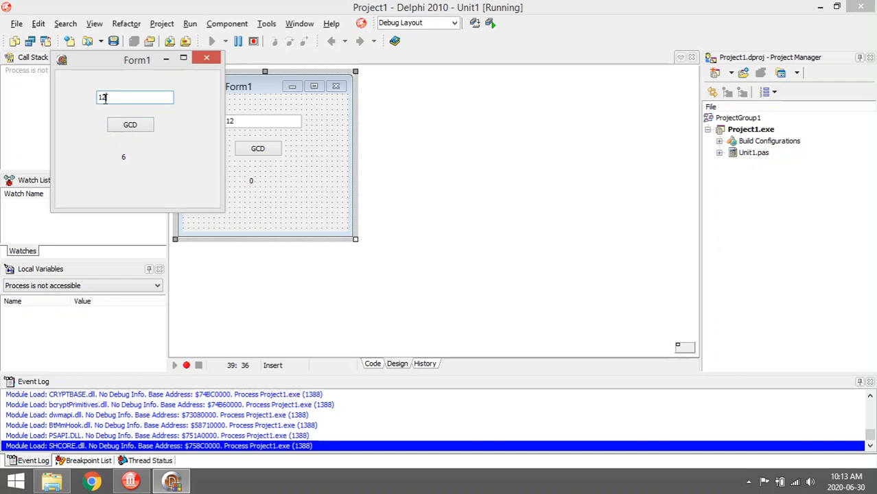
{"action": "left_click", "coordinate": [130, 125]}
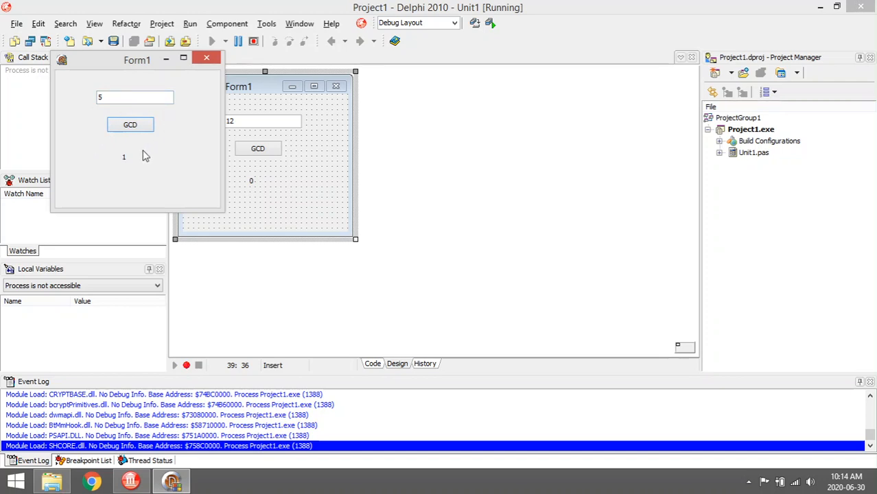
{"action": "mouse_move", "coordinate": [171, 169]}
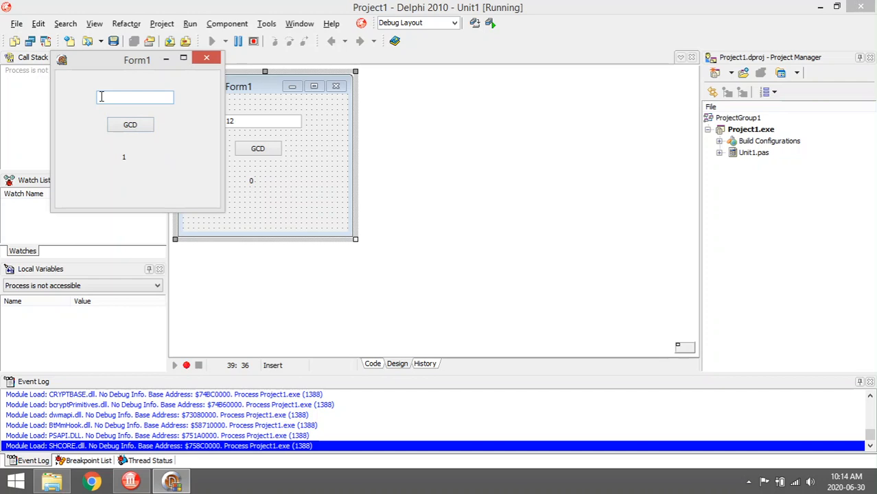
{"action": "type", "text": "13"}
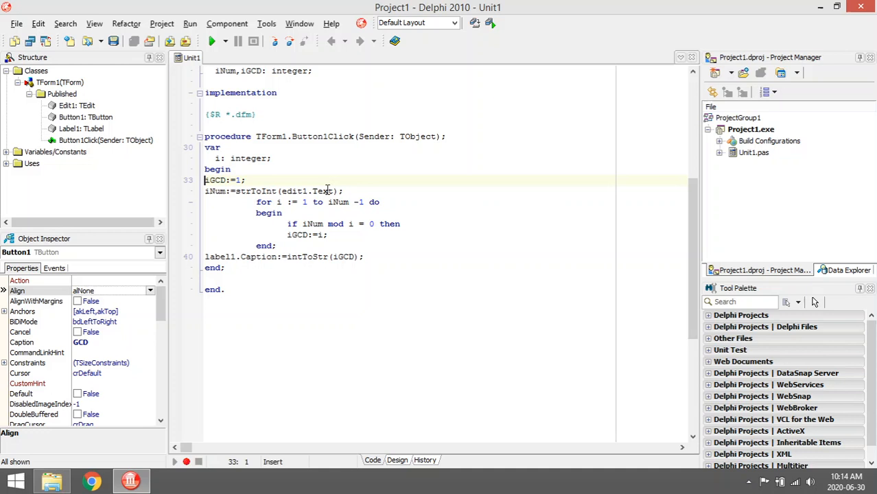
{"action": "scroll", "scroll_direction": "up", "scroll_amount": 3}
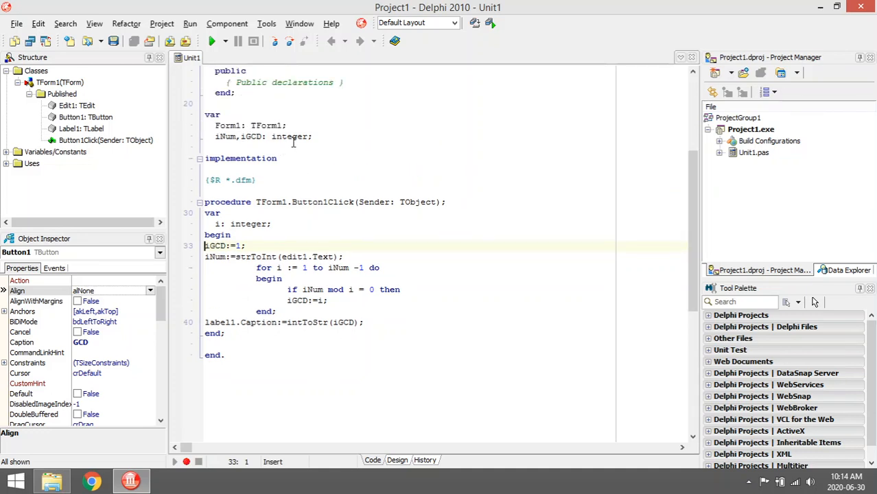
{"action": "scroll", "scroll_direction": "down", "scroll_amount": 3}
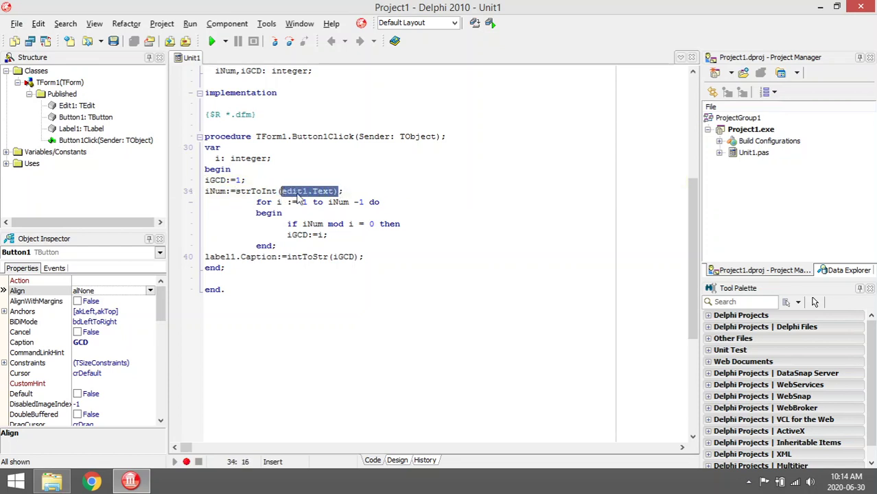
{"action": "left_click", "coordinate": [218, 191]}
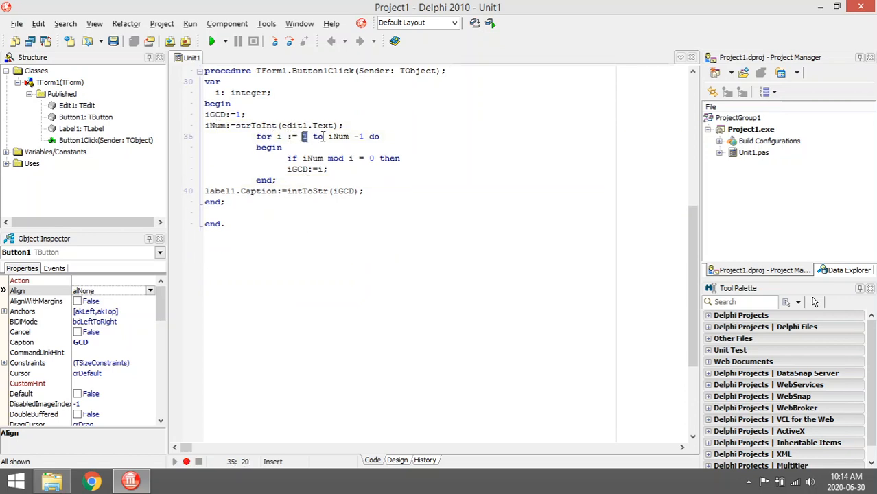
{"action": "double_click", "coordinate": [338, 136]}
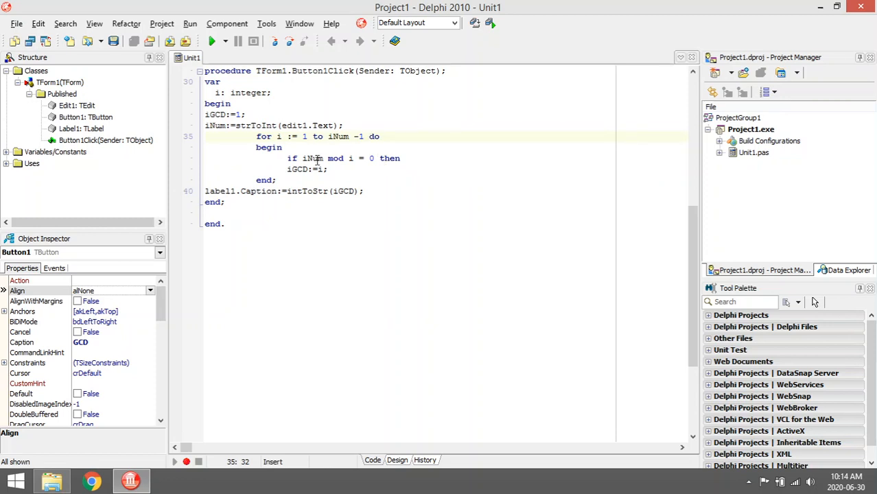
{"action": "double_click", "coordinate": [335, 158]}
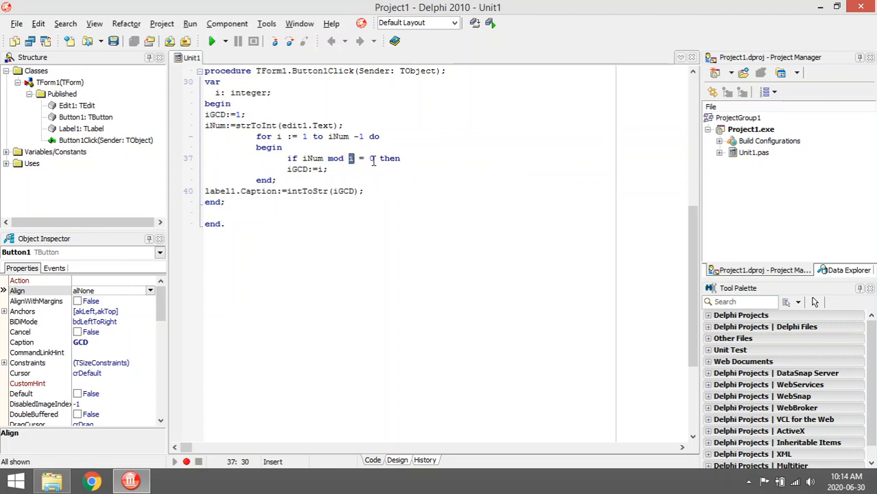
{"action": "double_click", "coordinate": [336, 159]}
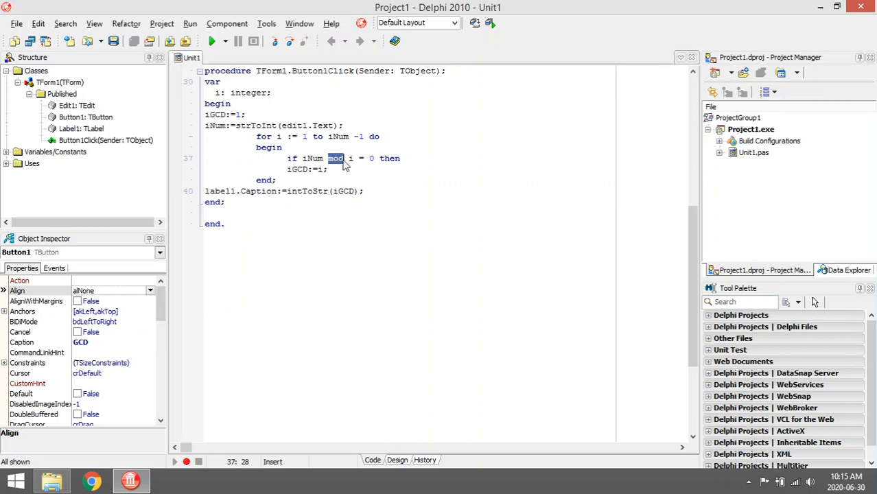
{"action": "left_click", "coordinate": [387, 158]}
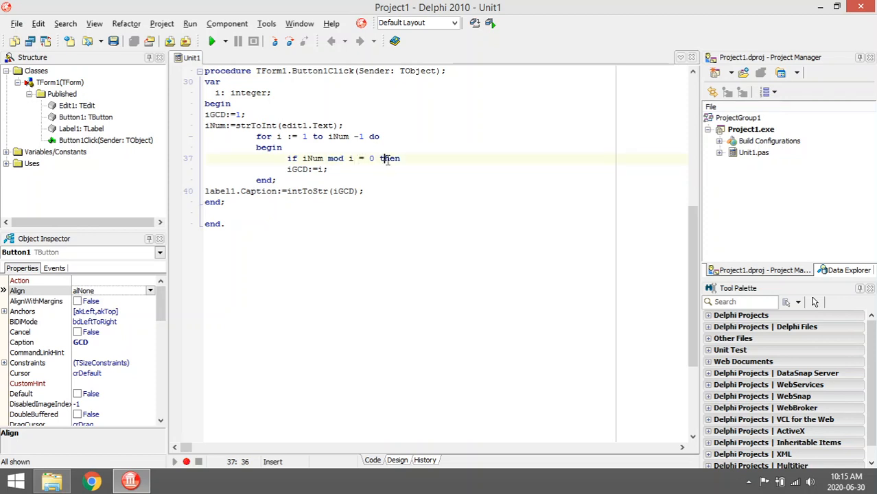
{"action": "left_click", "coordinate": [321, 169]}
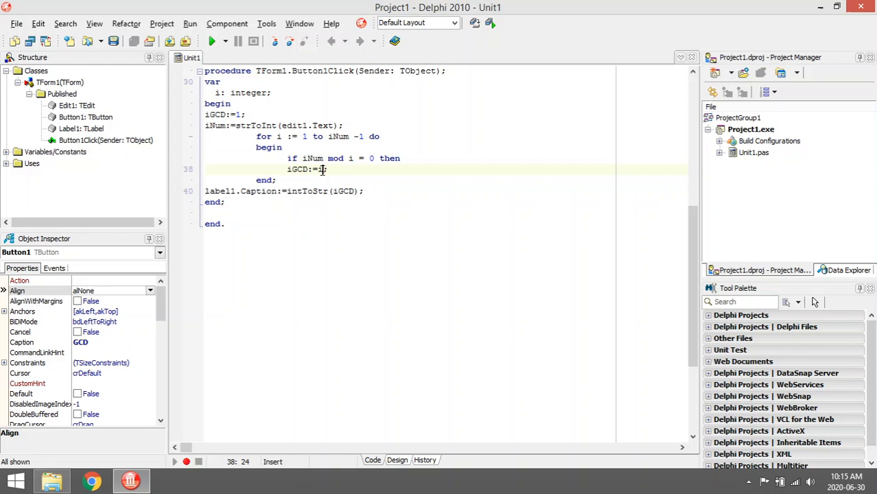
{"action": "double_click", "coordinate": [297, 170]}
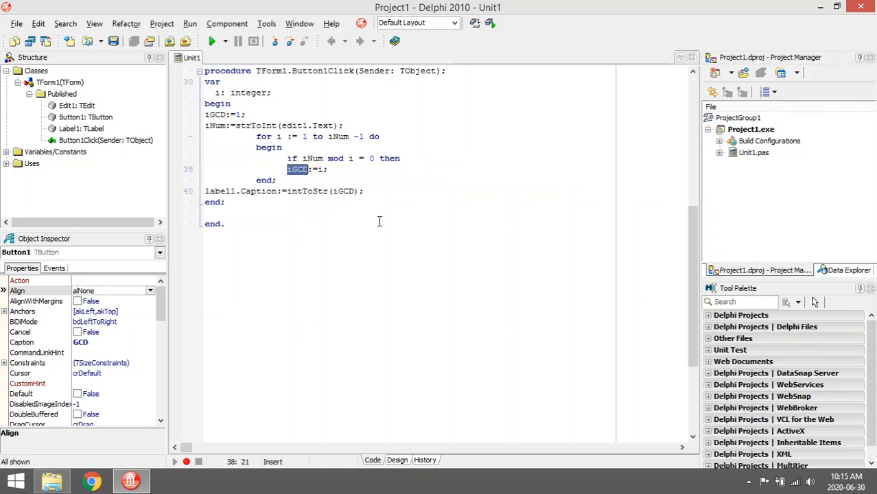
{"action": "left_click", "coordinate": [333, 169]}
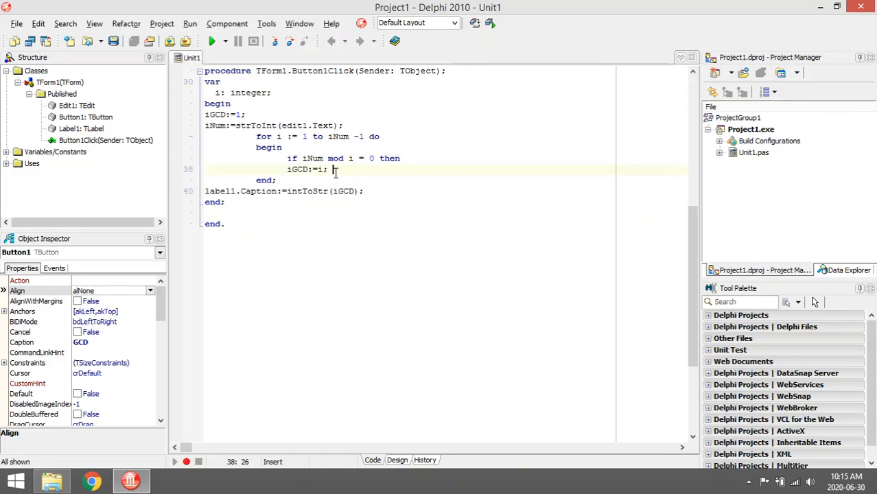
{"action": "mouse_move", "coordinate": [339, 136]}
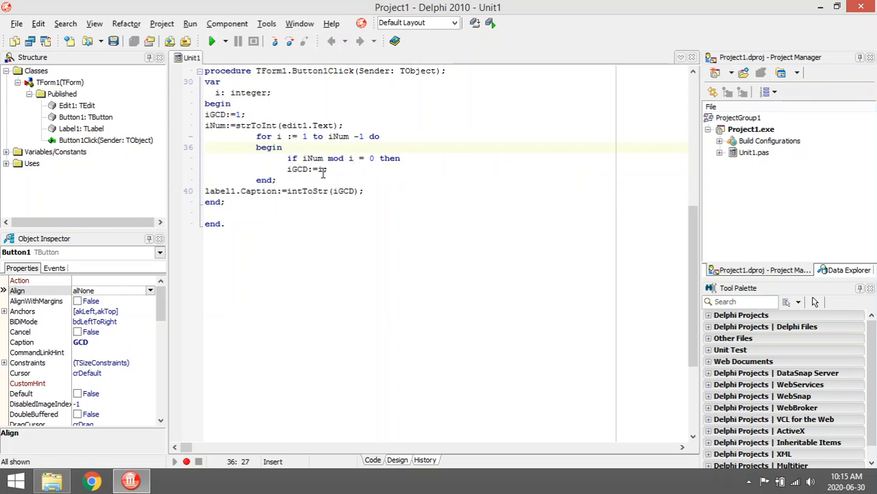
{"action": "double_click", "coordinate": [298, 169]}
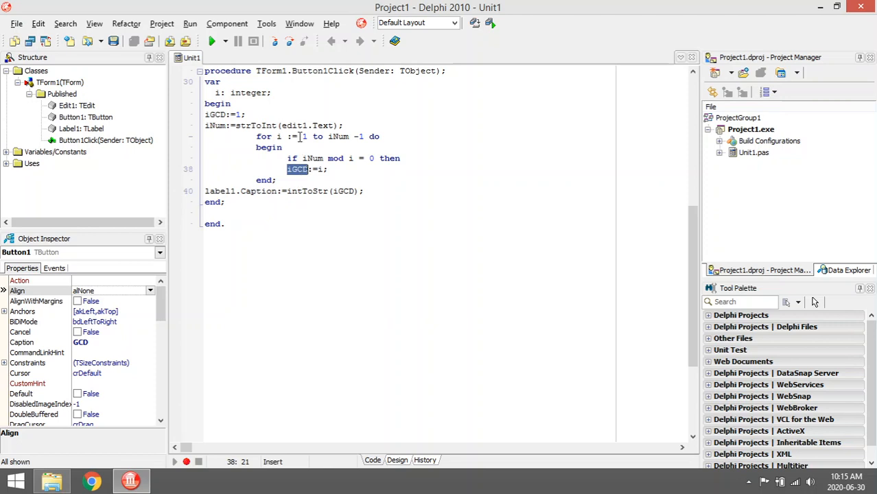
{"action": "left_click", "coordinate": [350, 158]}
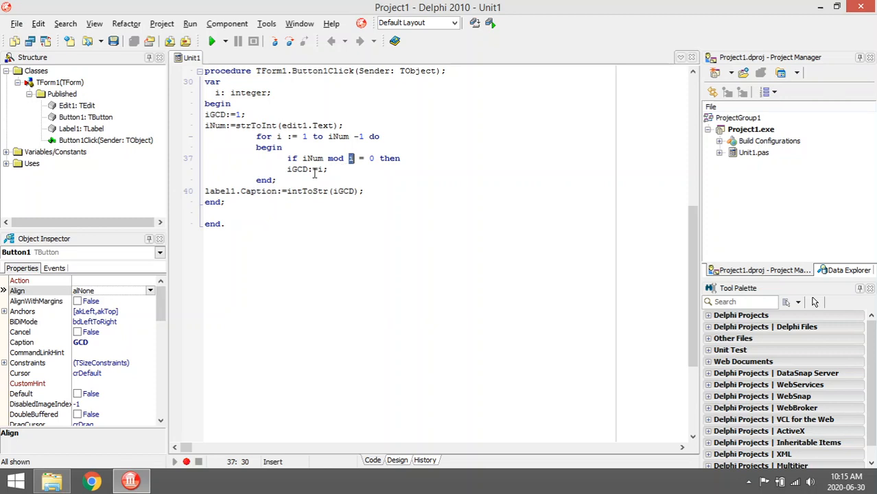
{"action": "double_click", "coordinate": [297, 168]}
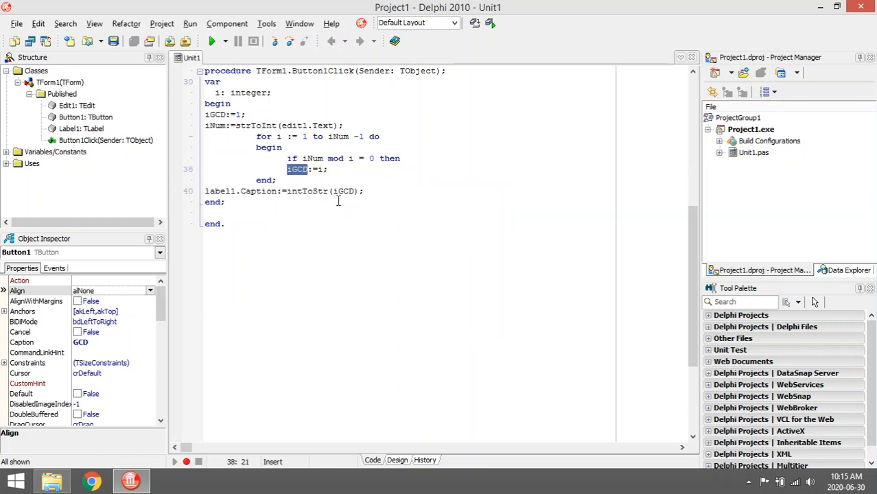
{"action": "left_click", "coordinate": [337, 202]}
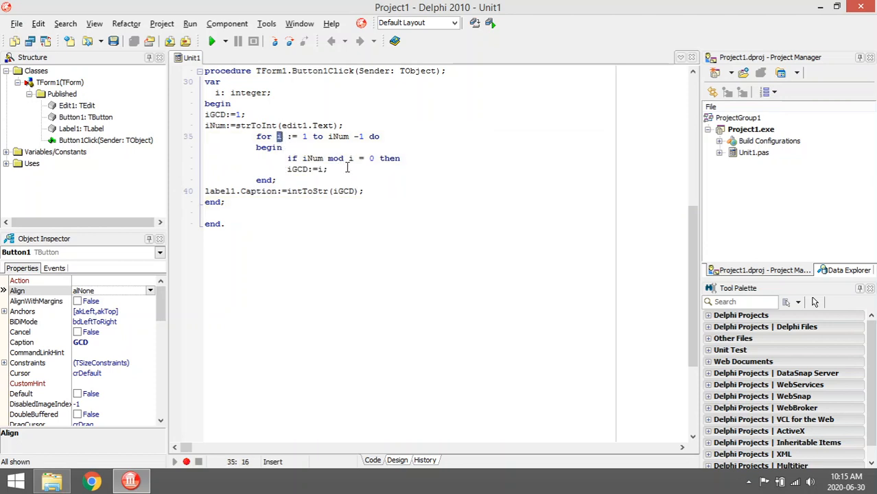
{"action": "left_click", "coordinate": [351, 158]}
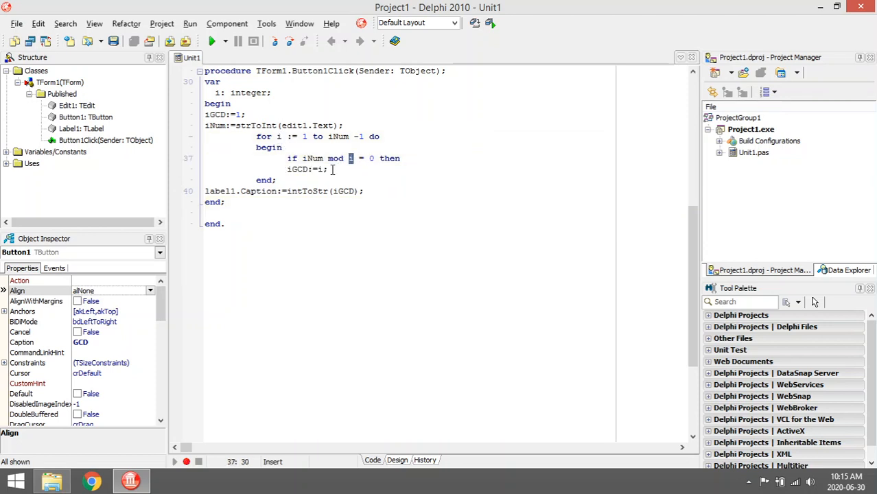
{"action": "left_click", "coordinate": [363, 191]}
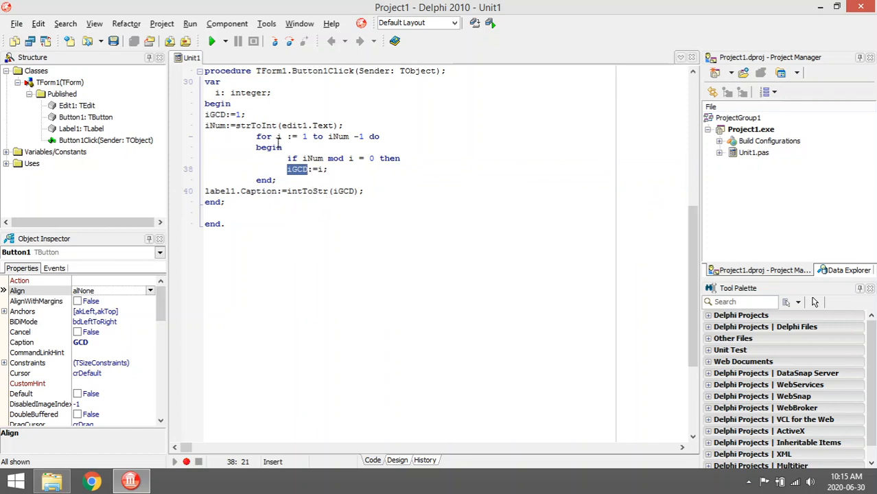
Step: Highlight i, iGCD, the mod test and iNum, then rerun: 12 gives 6
{"action": "left_click", "coordinate": [278, 136]}
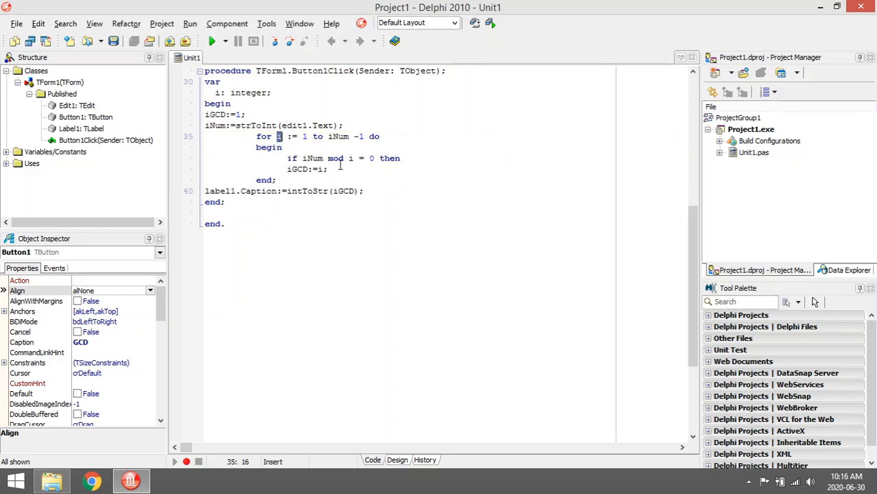
{"action": "double_click", "coordinate": [297, 169]}
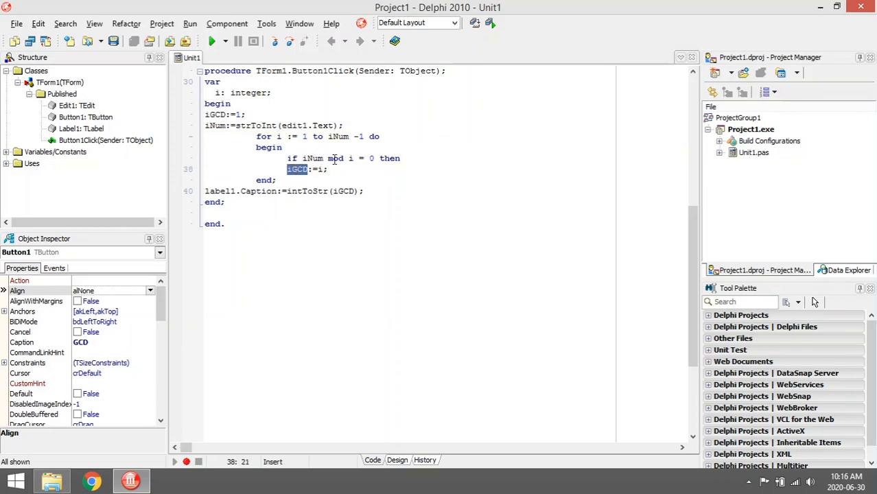
{"action": "left_click", "coordinate": [344, 159]}
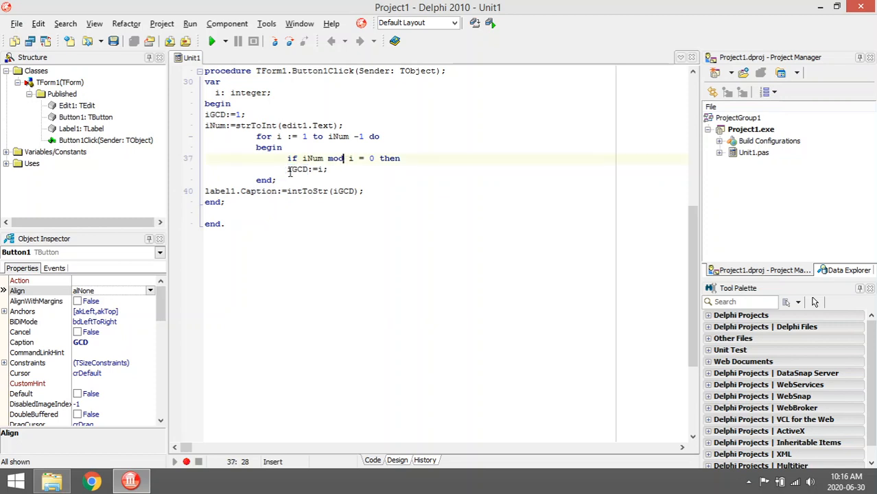
{"action": "double_click", "coordinate": [298, 169]}
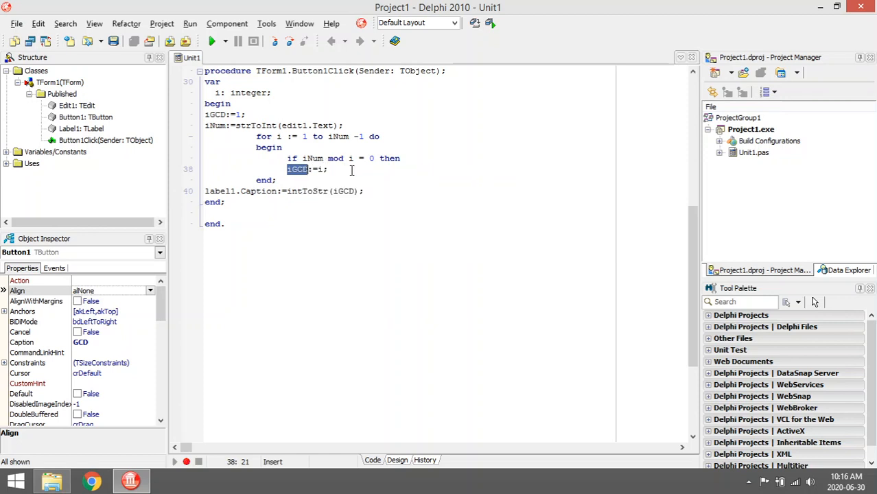
{"action": "mouse_move", "coordinate": [341, 148]}
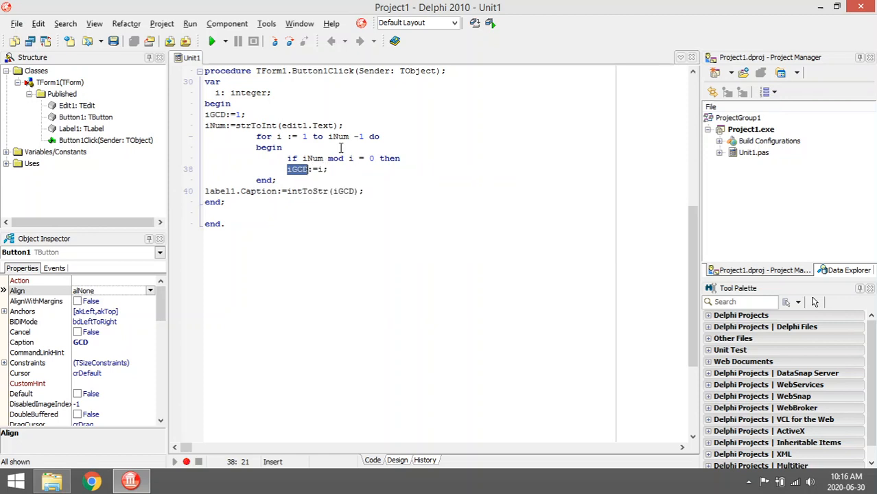
{"action": "double_click", "coordinate": [337, 136]}
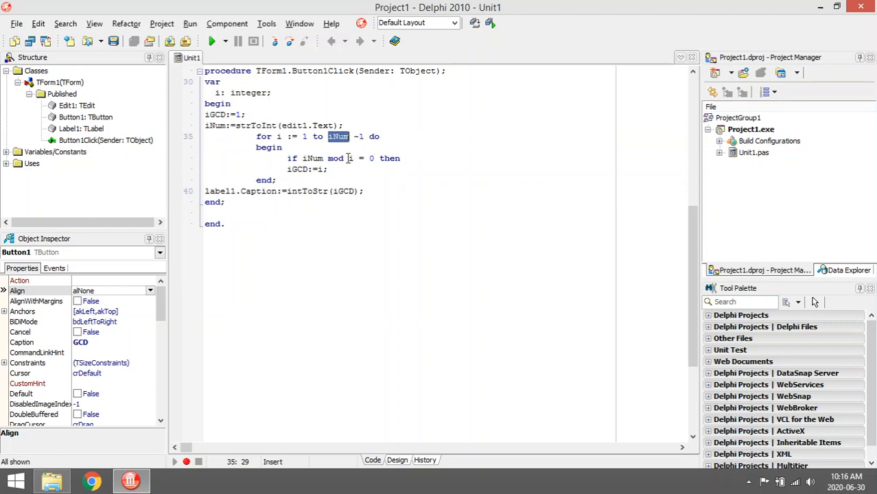
{"action": "double_click", "coordinate": [298, 168]}
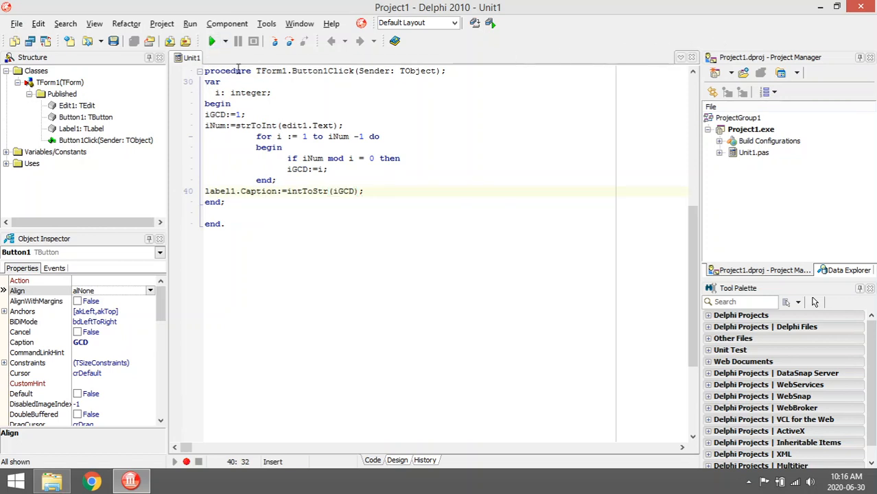
{"action": "left_click", "coordinate": [212, 41]}
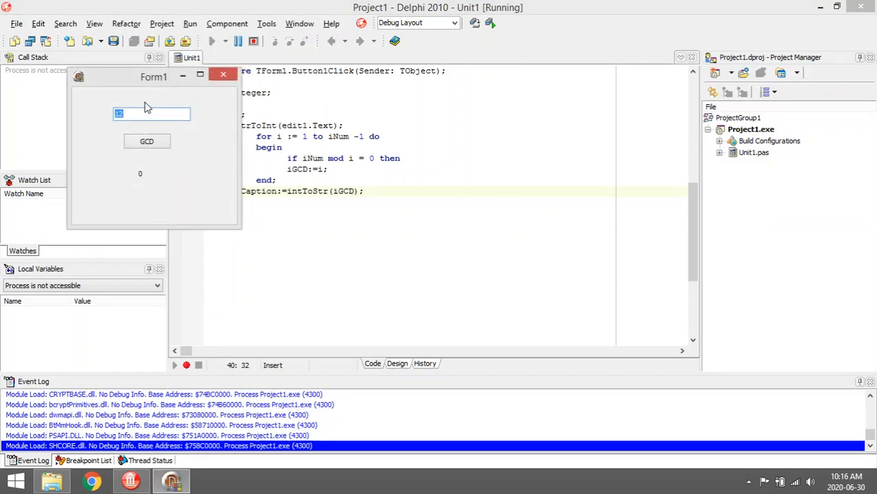
{"action": "left_click", "coordinate": [146, 140]}
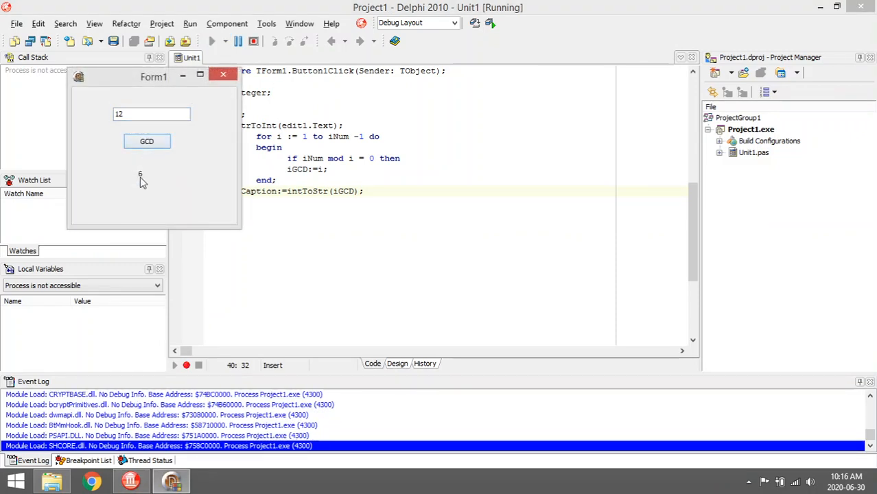